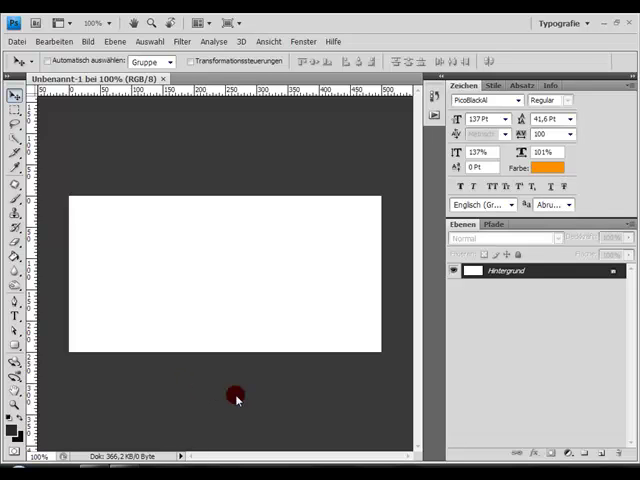
mouse_move(192, 176)
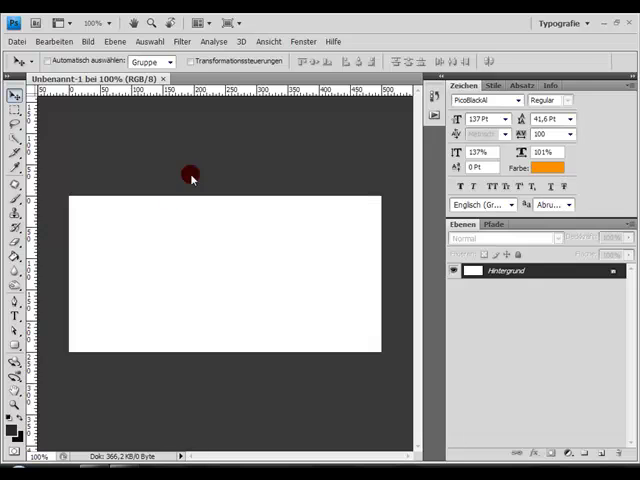
mouse_move(52, 184)
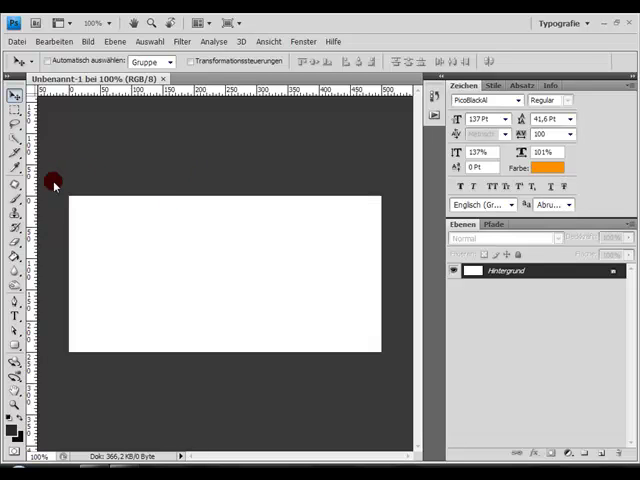
mouse_move(84, 164)
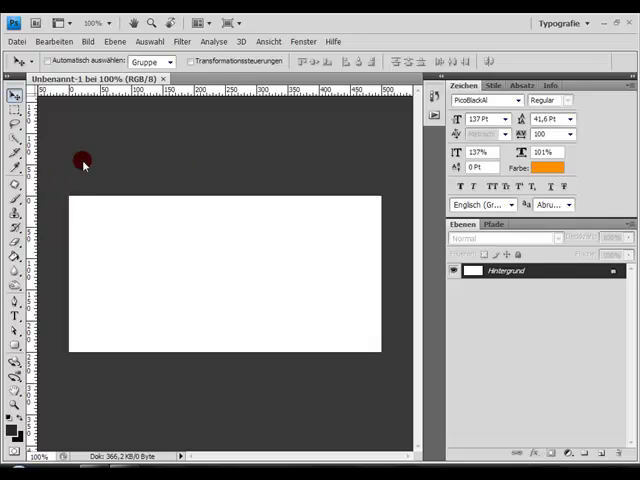
mouse_move(184, 164)
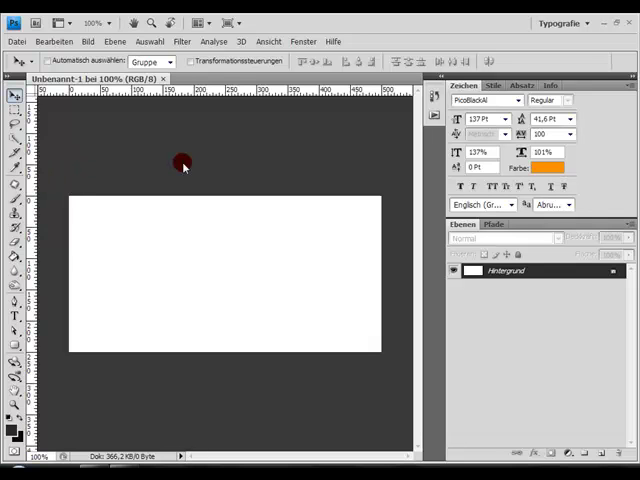
Look over the twitterfont.com page header and select text near the top of the article.
left_click(84, 236)
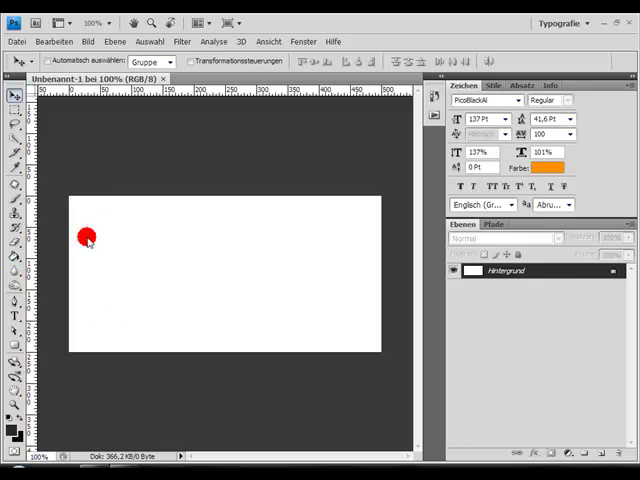
left_click_drag(84, 238, 92, 116)
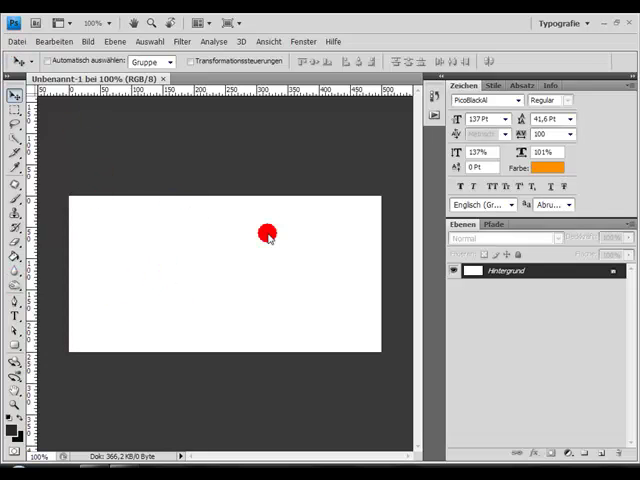
left_click_drag(268, 232, 84, 270)
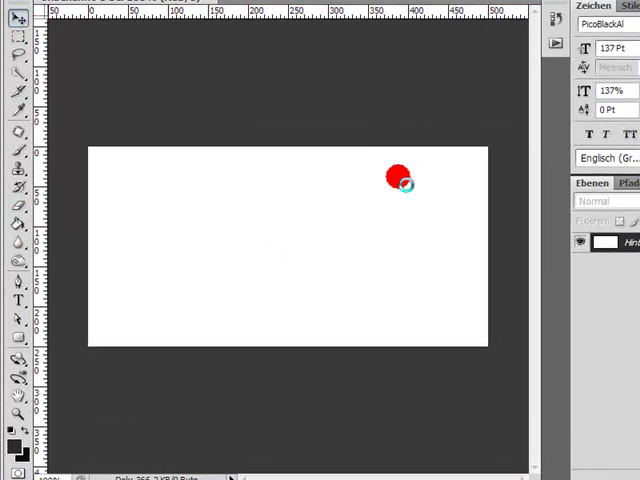
left_click(288, 244)
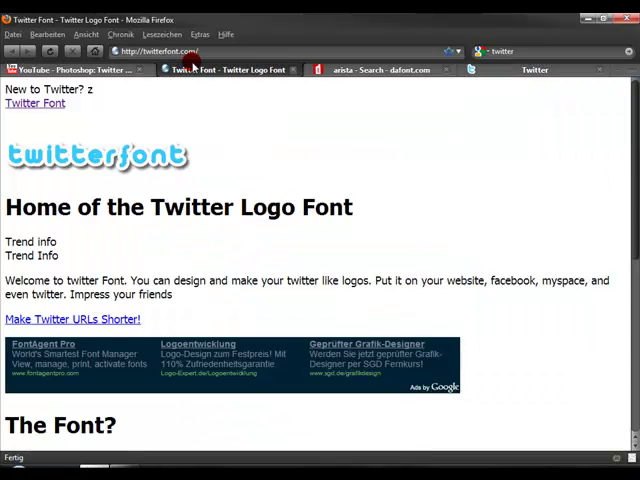
mouse_move(168, 308)
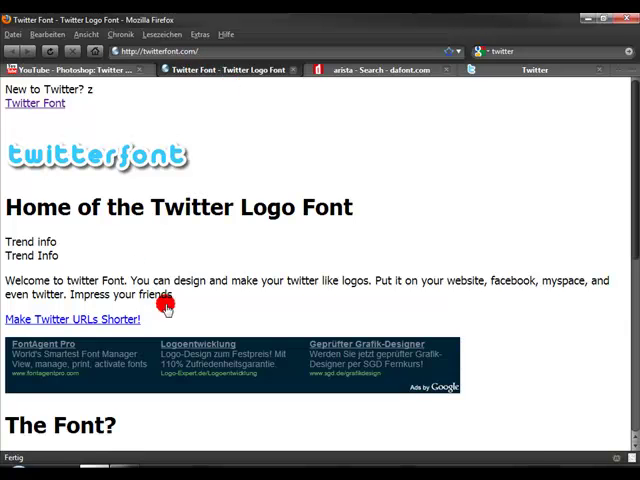
Read down to 'The Font?' section, then switch to the dafont.com search tab.
scroll("down", 3)
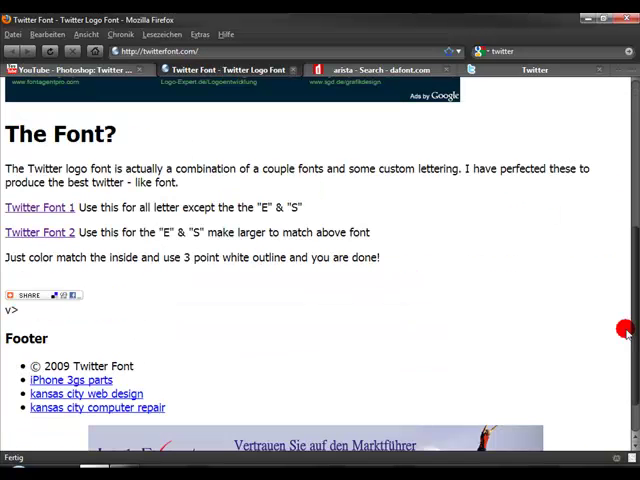
mouse_move(284, 212)
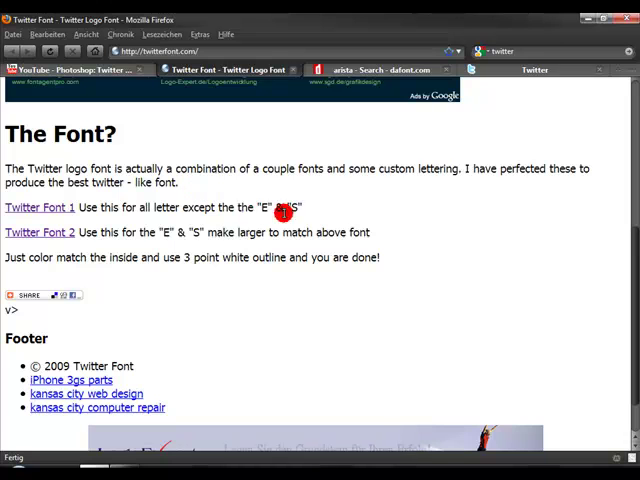
mouse_move(310, 206)
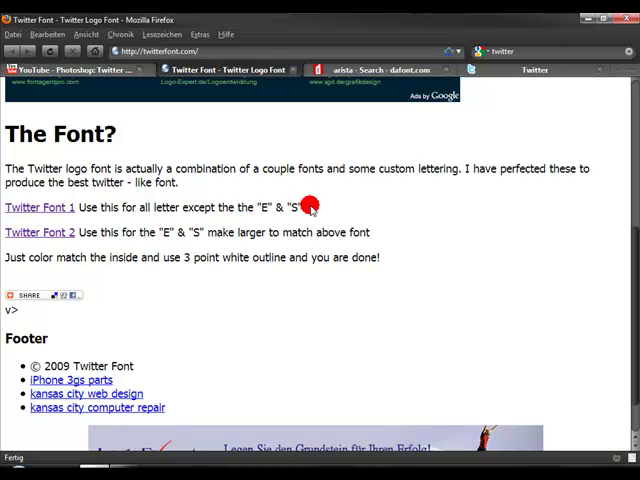
mouse_move(310, 204)
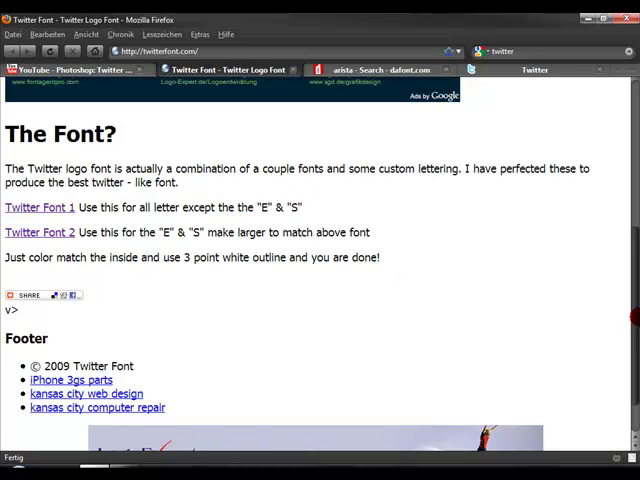
scroll("up", 3)
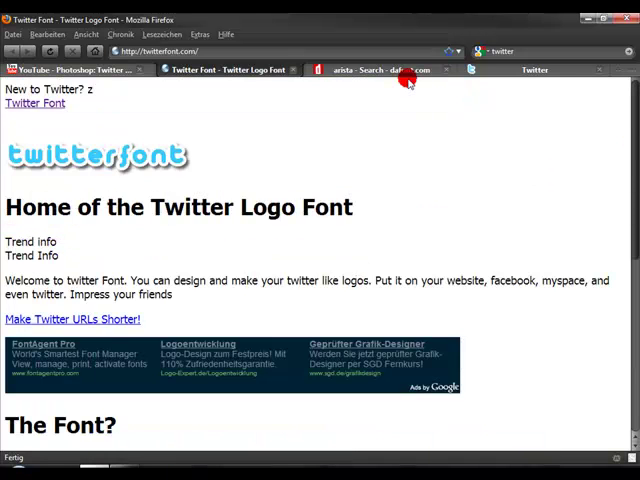
left_click(380, 68)
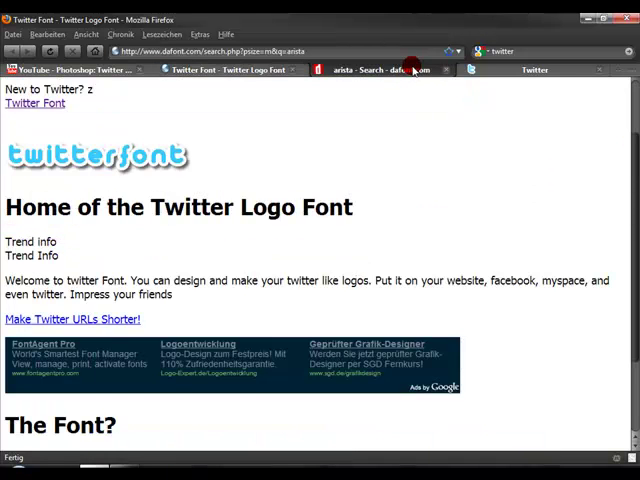
left_click(380, 68)
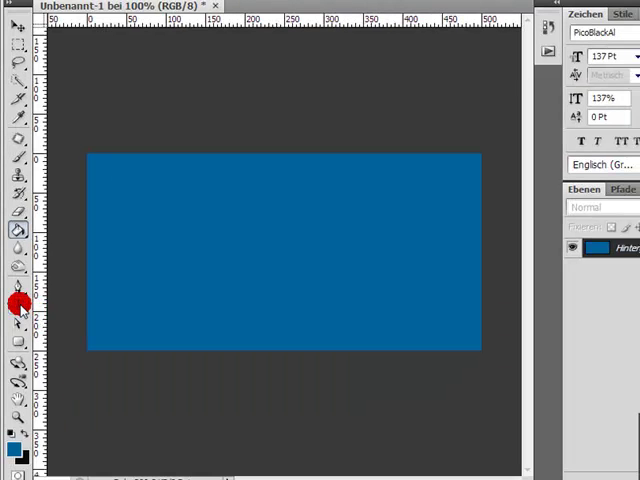
mouse_move(18, 306)
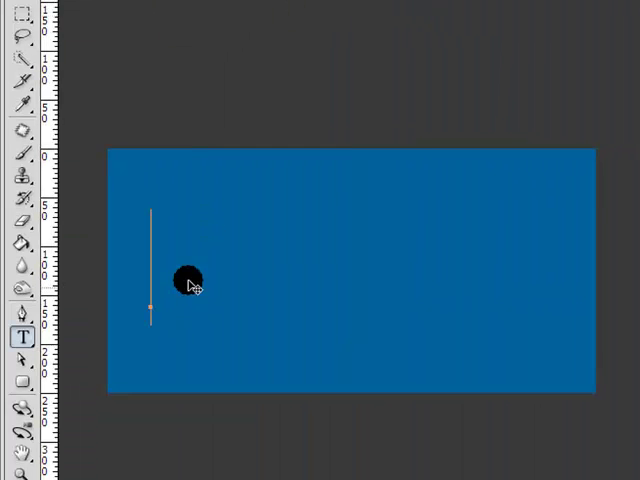
mouse_move(402, 140)
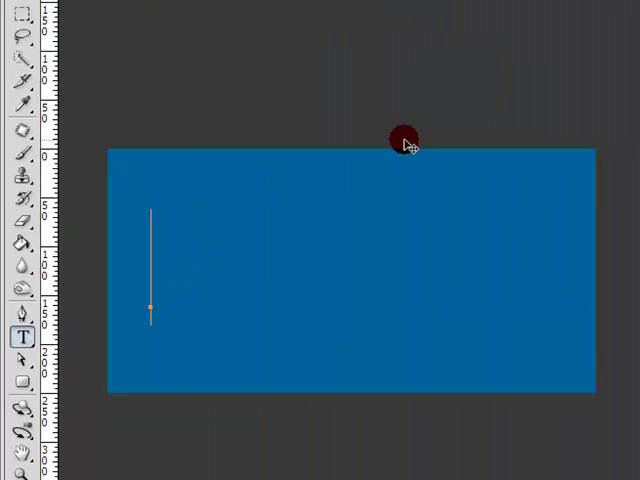
Write 'Follow me' with the Horizontal Type tool in light blue on the canvas.
type("F")
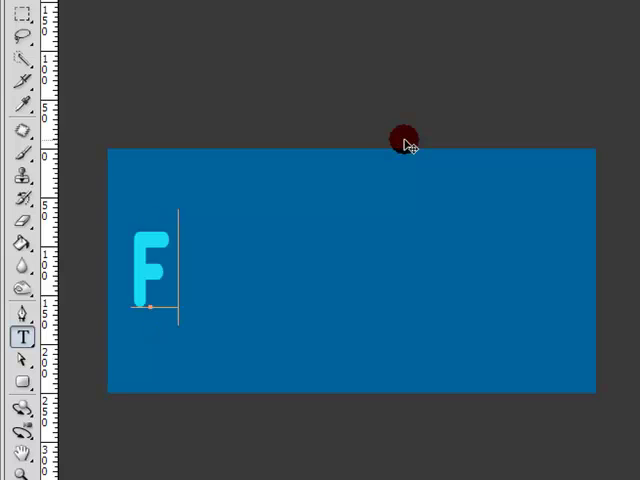
type("llow me")
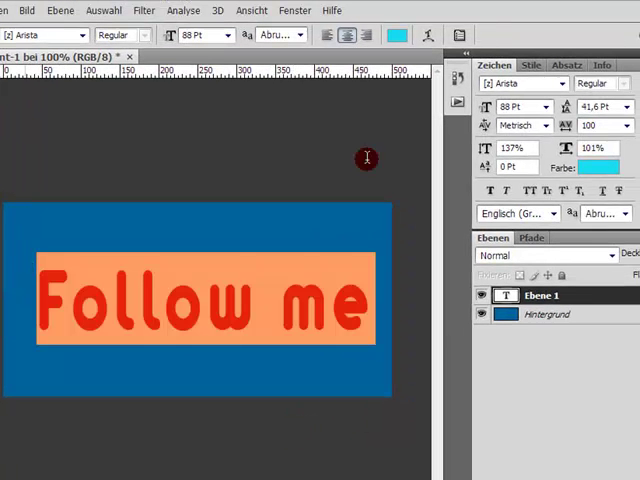
mouse_move(344, 220)
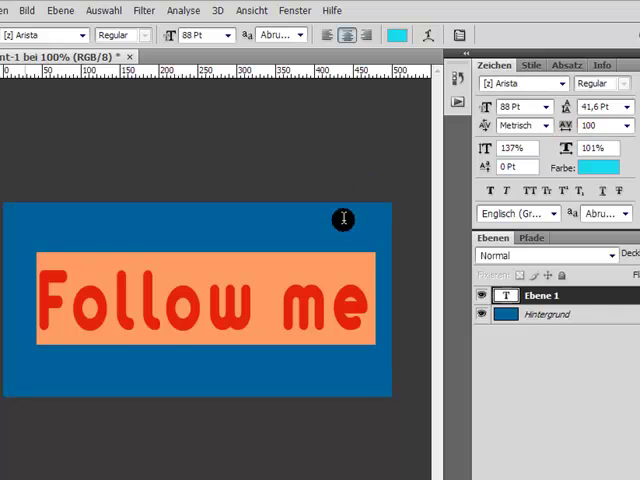
mouse_move(336, 308)
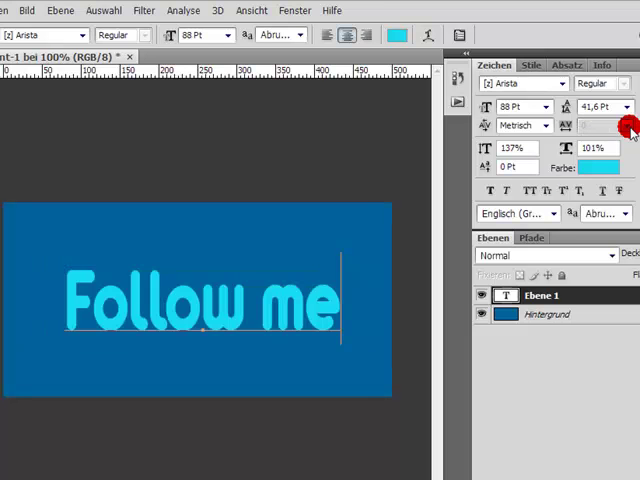
left_click(544, 296)
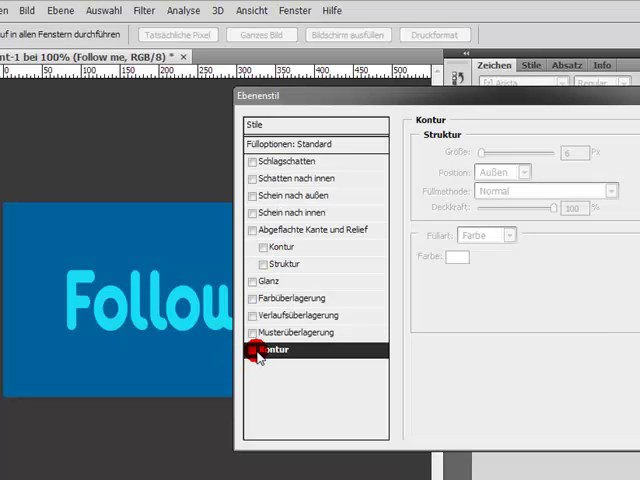
Enable a white Stroke on the text layer, positioned Outside, and set its size.
left_click(244, 350)
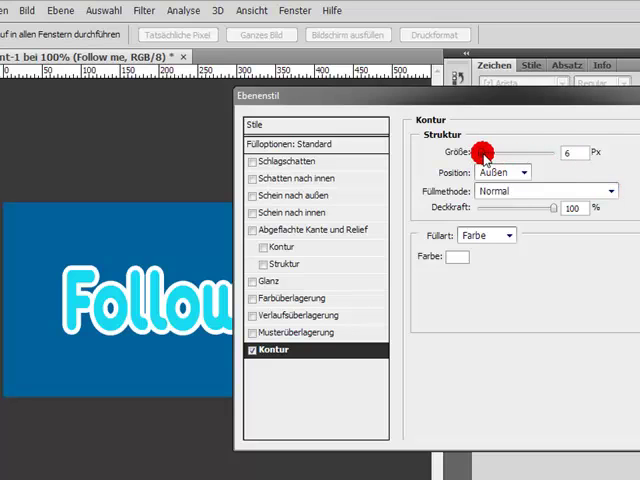
left_click_drag(484, 152, 484, 152)
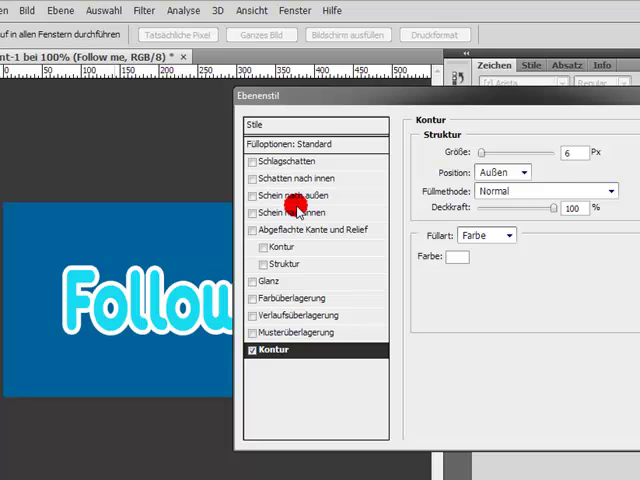
left_click(572, 152)
type("7")
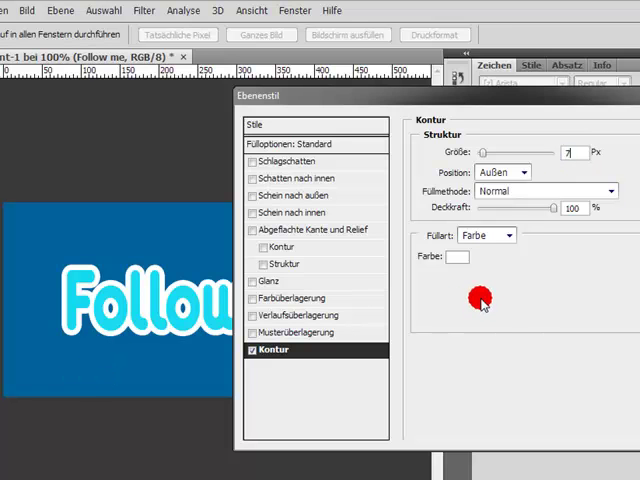
mouse_move(480, 300)
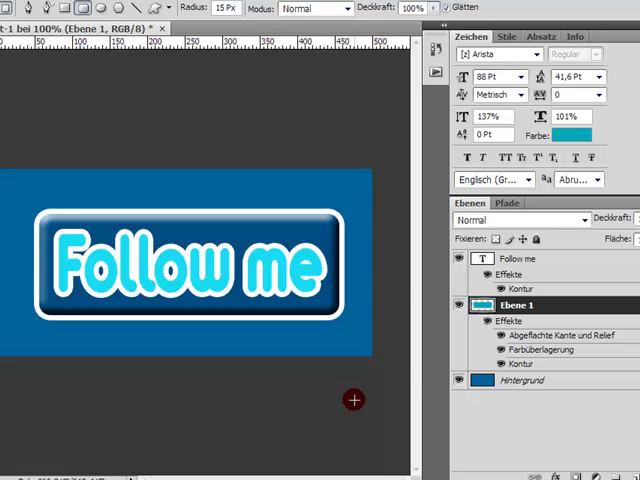
mouse_move(384, 208)
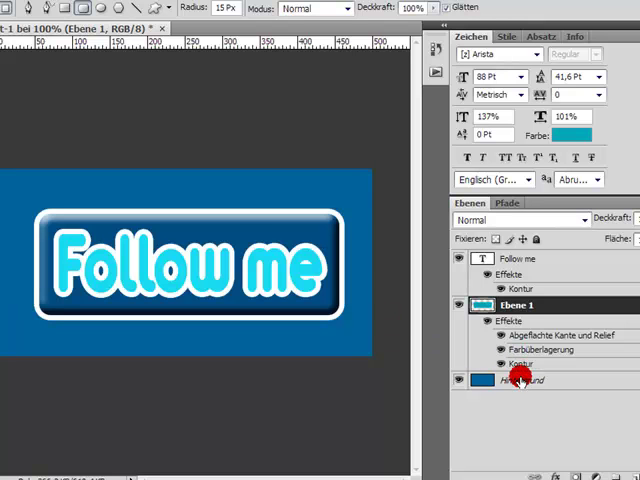
mouse_move(516, 348)
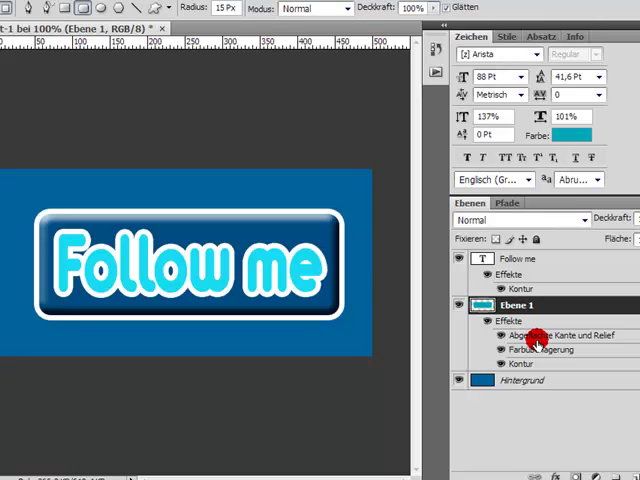
mouse_move(524, 338)
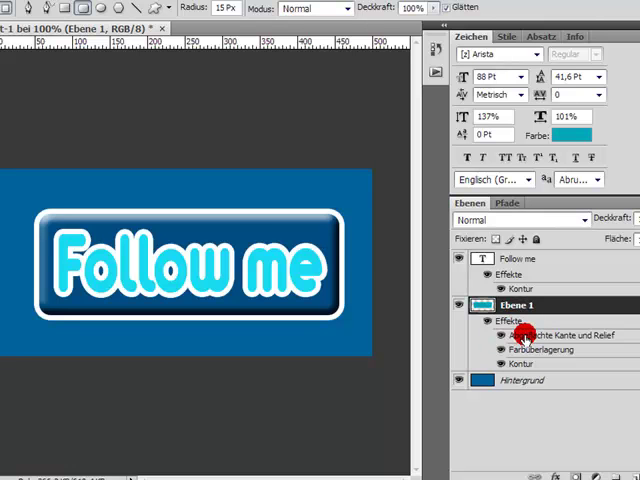